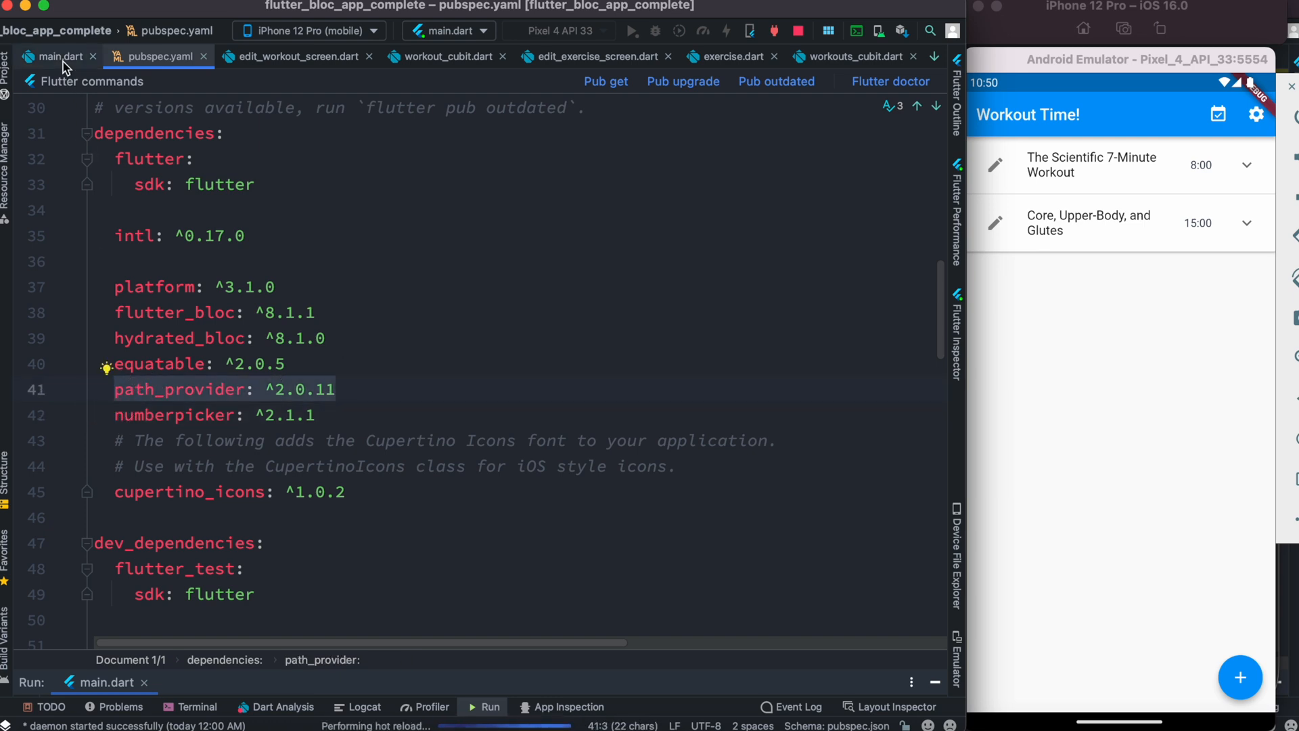
Bring up main.dart, with its MultiBlocProvider and BlocBuilder, in place of pubspec.yaml.
left_click(52, 56)
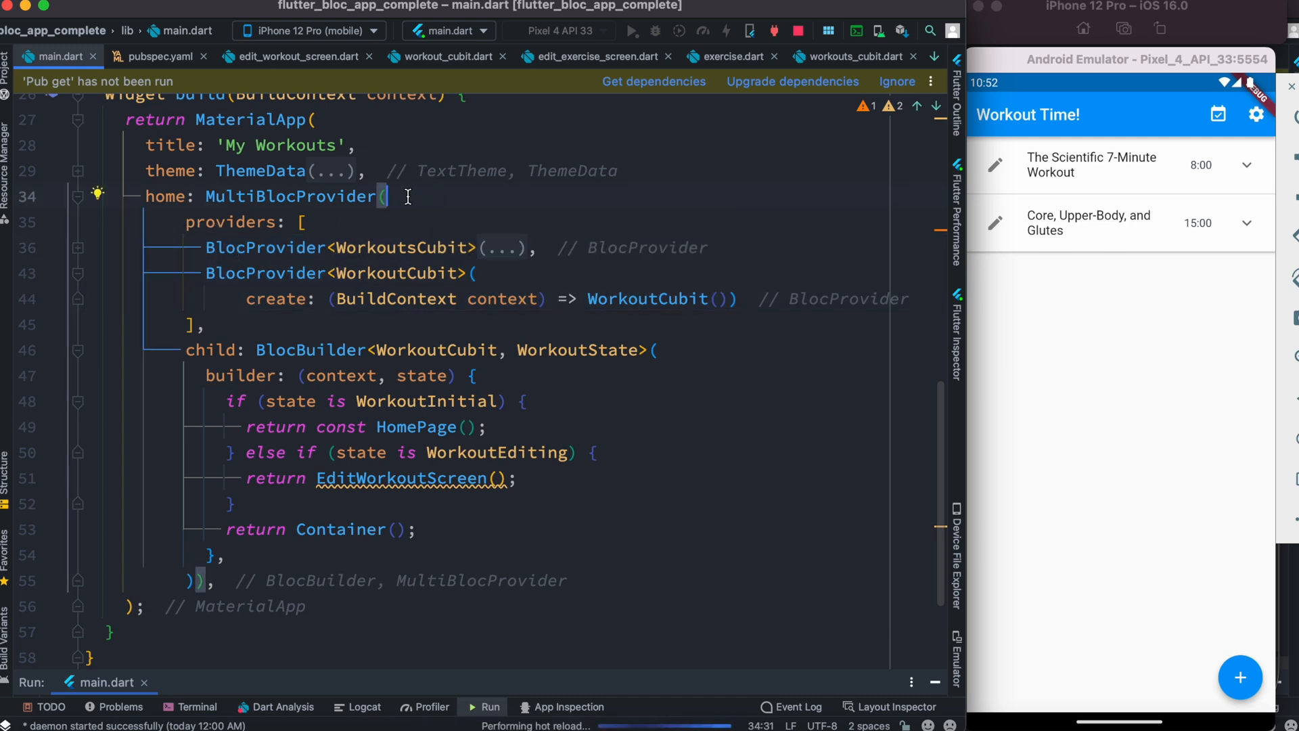
double_click(311, 350)
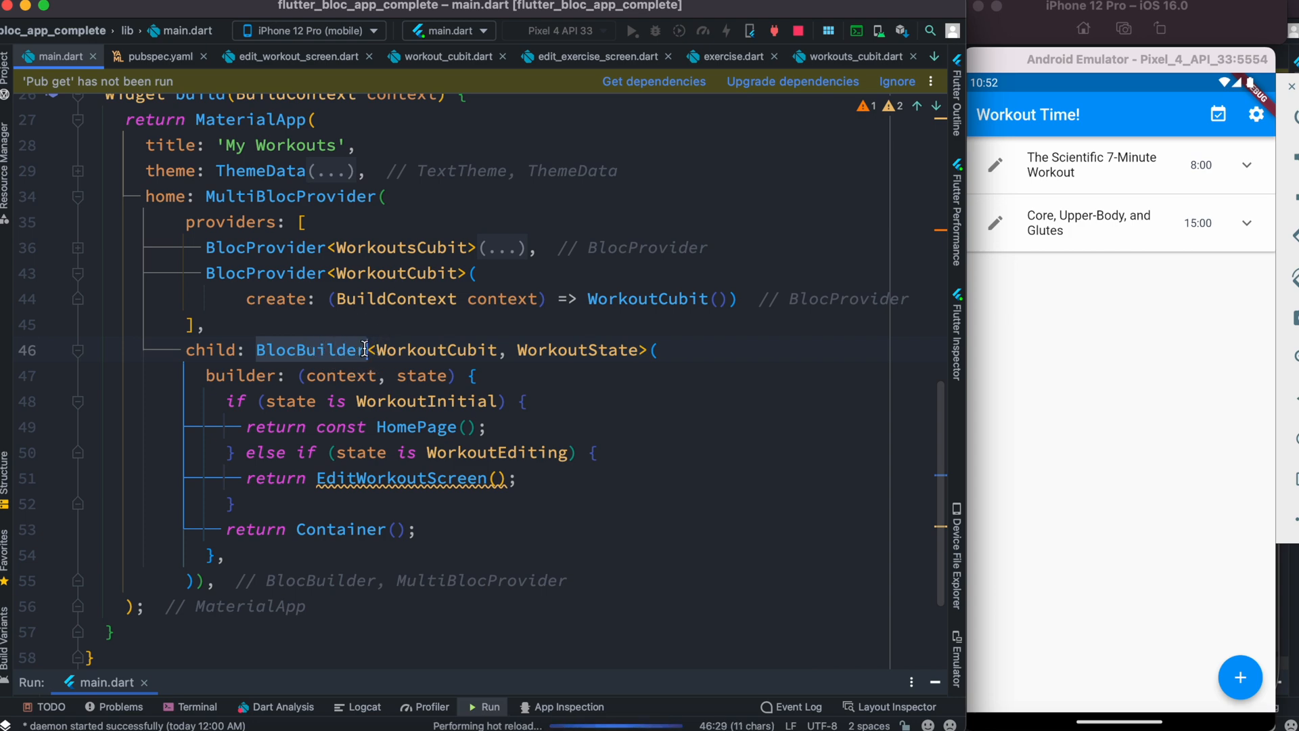